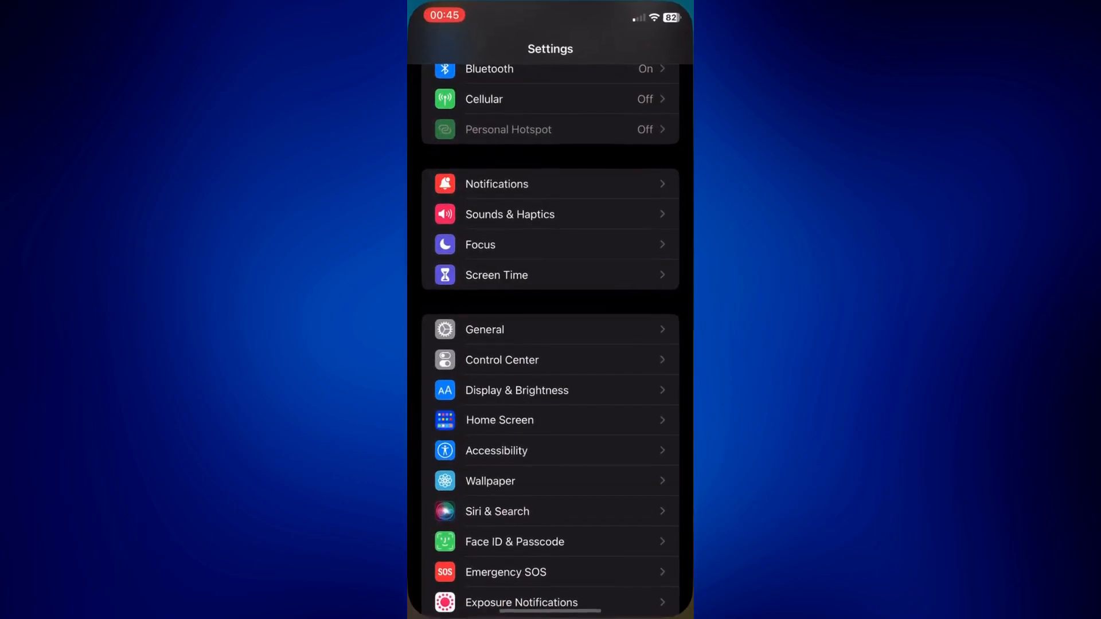
Scroll the Settings list down to Messages and open its settings.
scroll("down", 3)
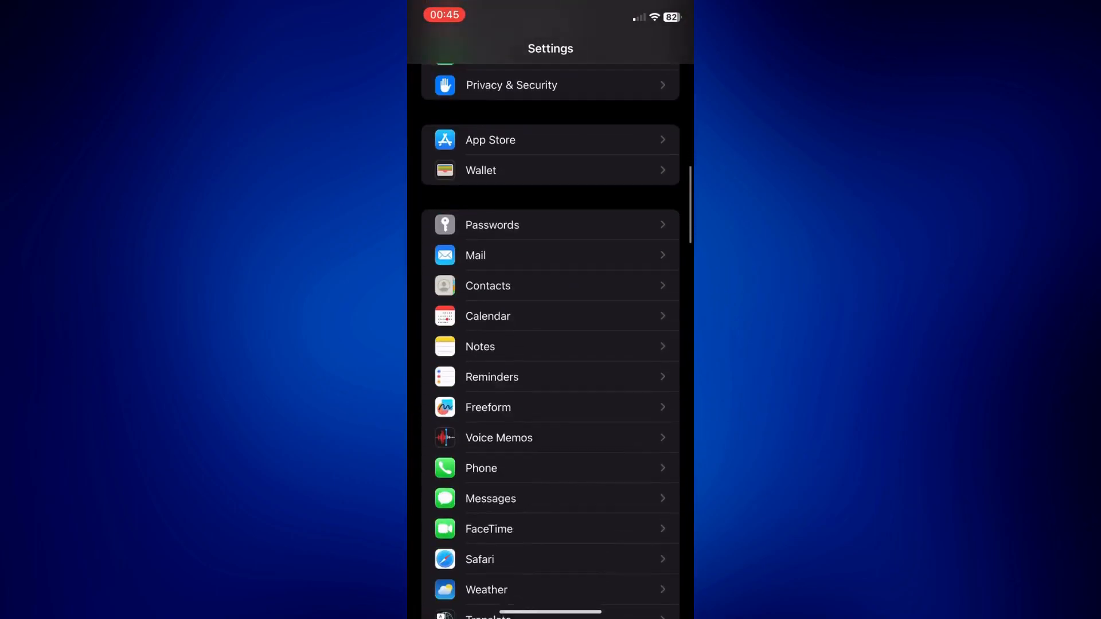
scroll("down", 3)
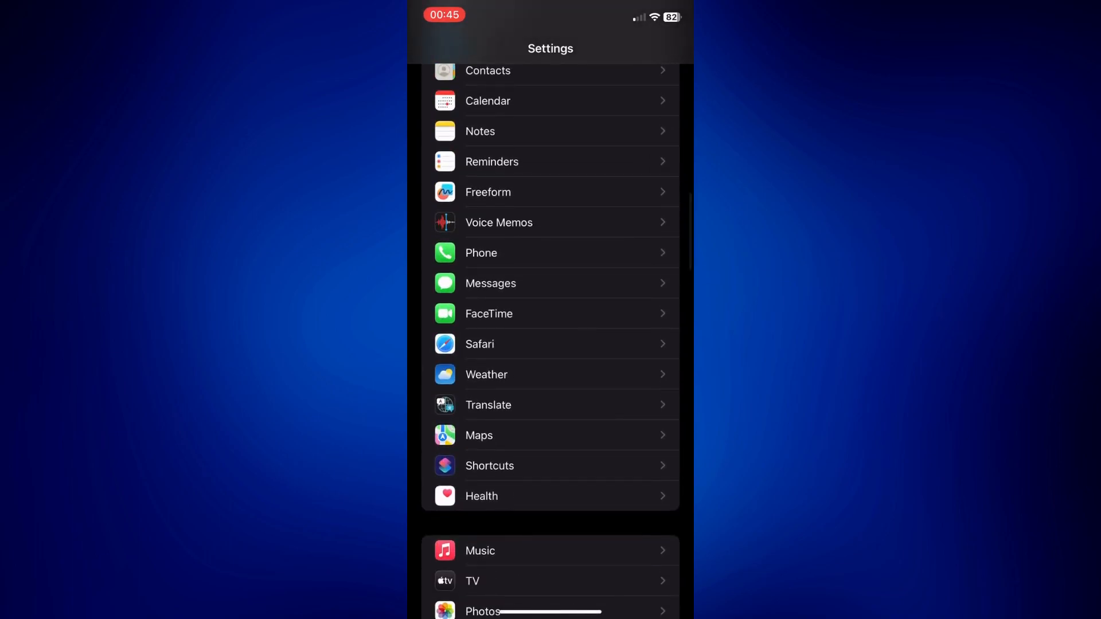
left_click(489, 284)
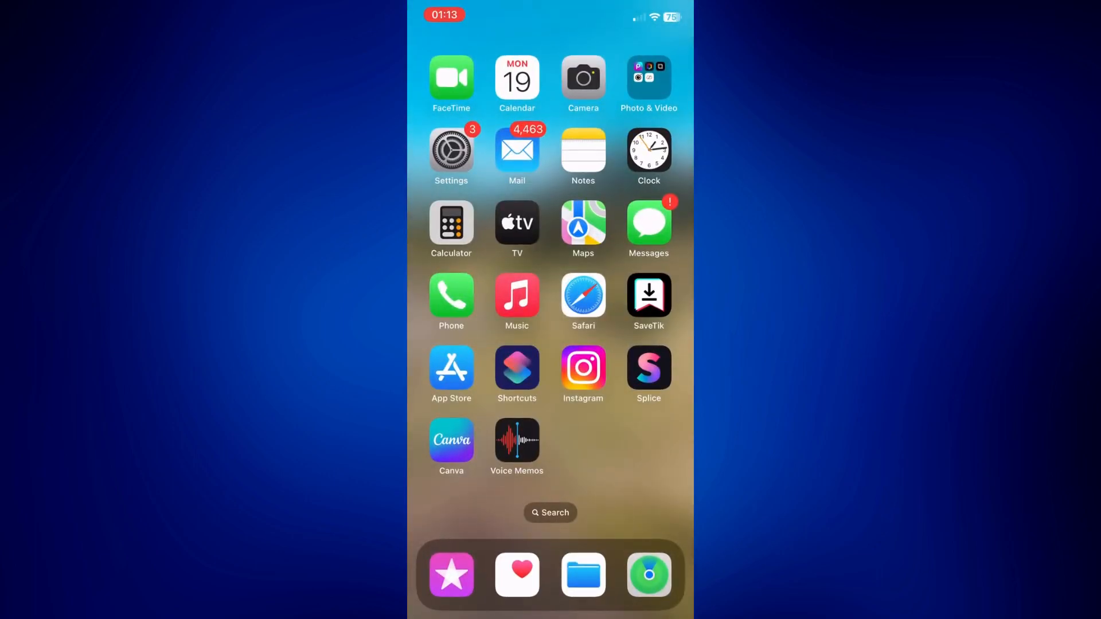
Send 'Hi' in the Messages conversation as a blue, delivered iMessage.
left_click(648, 225)
type("Hi")
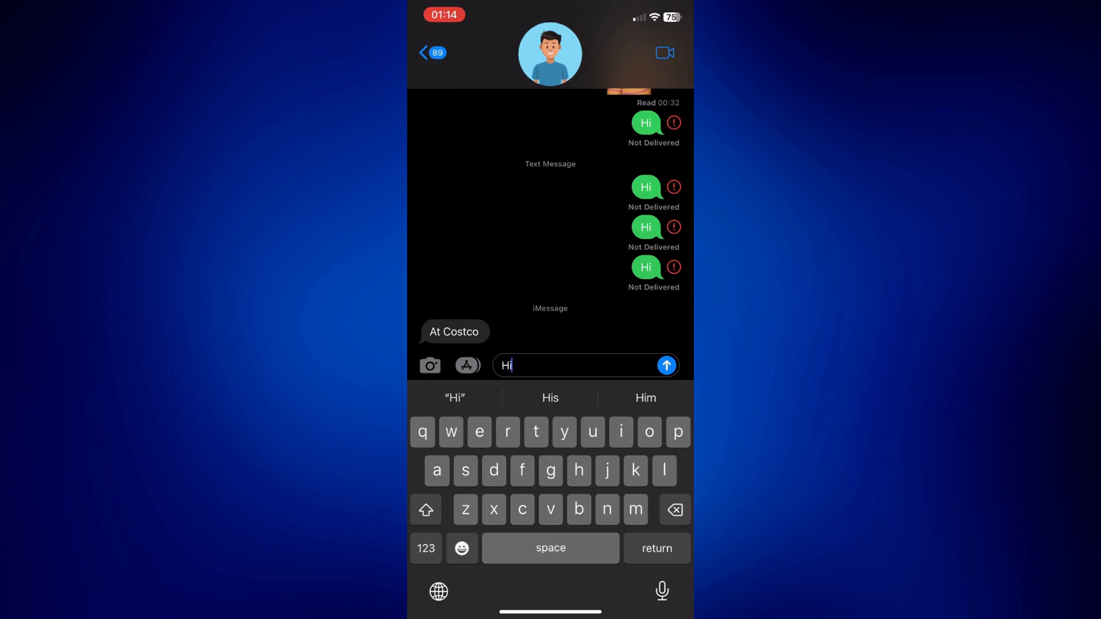
left_click(665, 365)
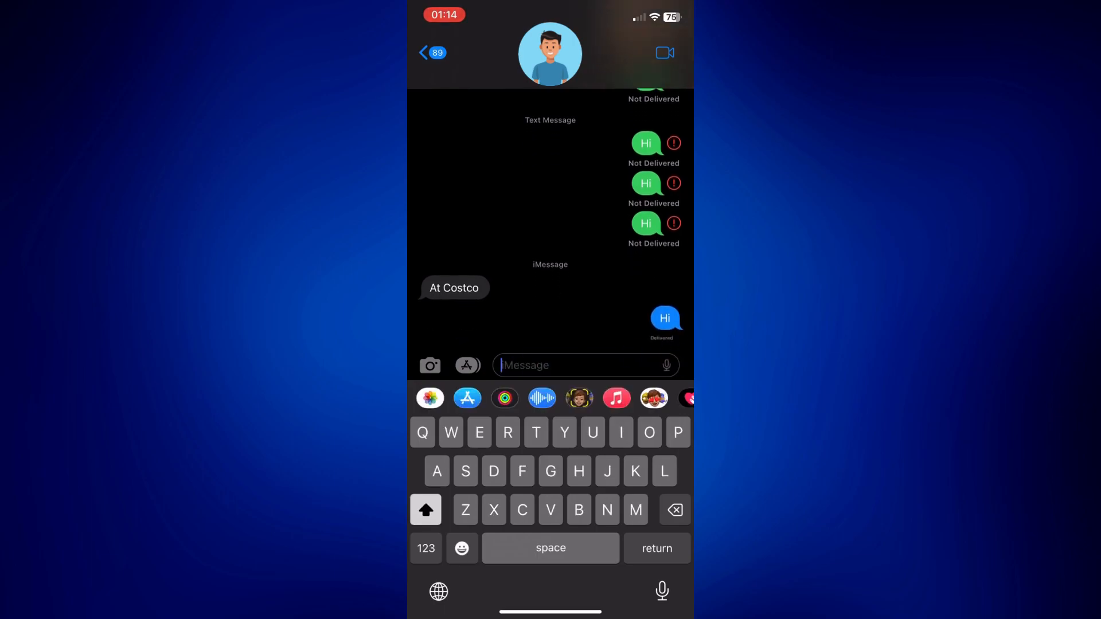